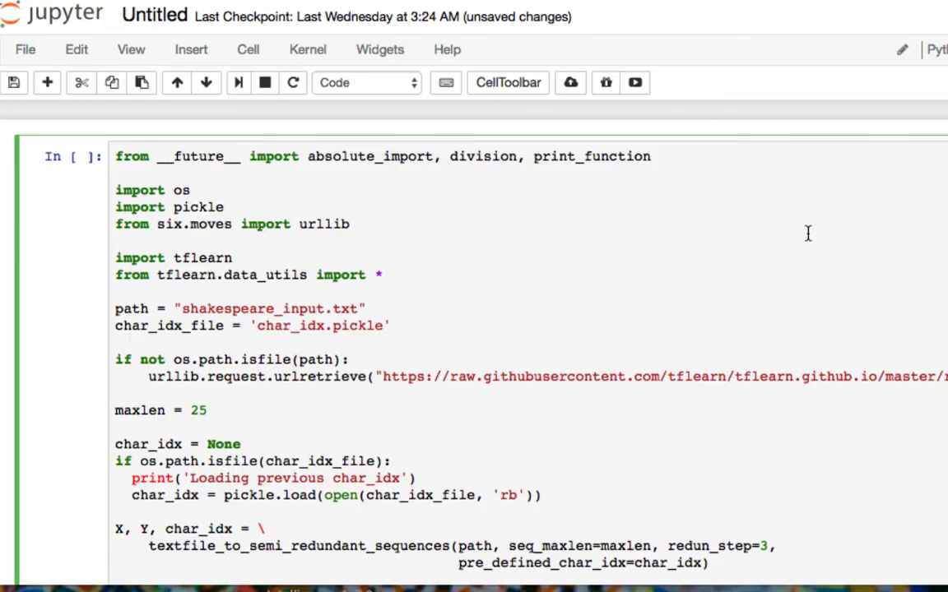
{"action": "mouse_move", "coordinate": [602, 247]}
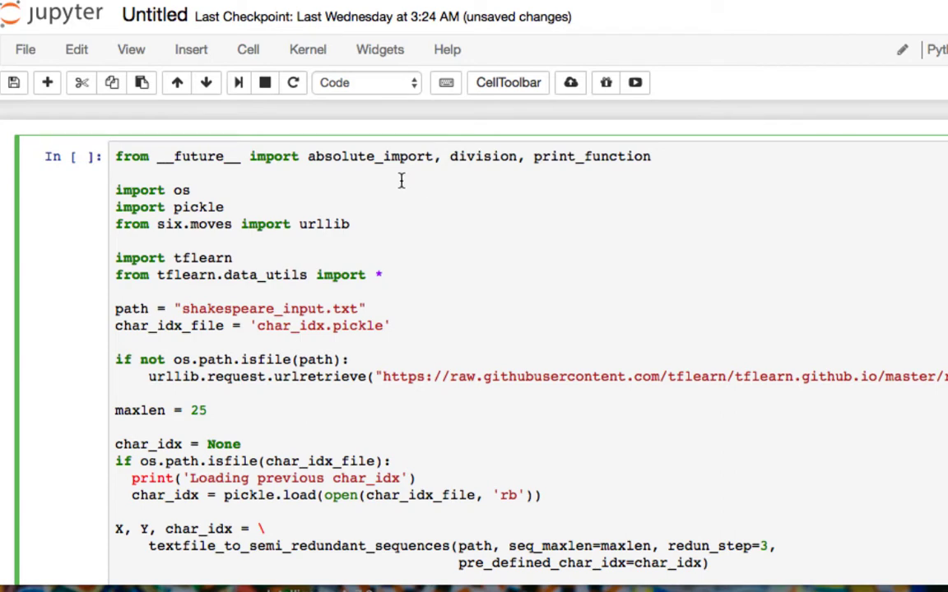
{"action": "mouse_move", "coordinate": [270, 207]}
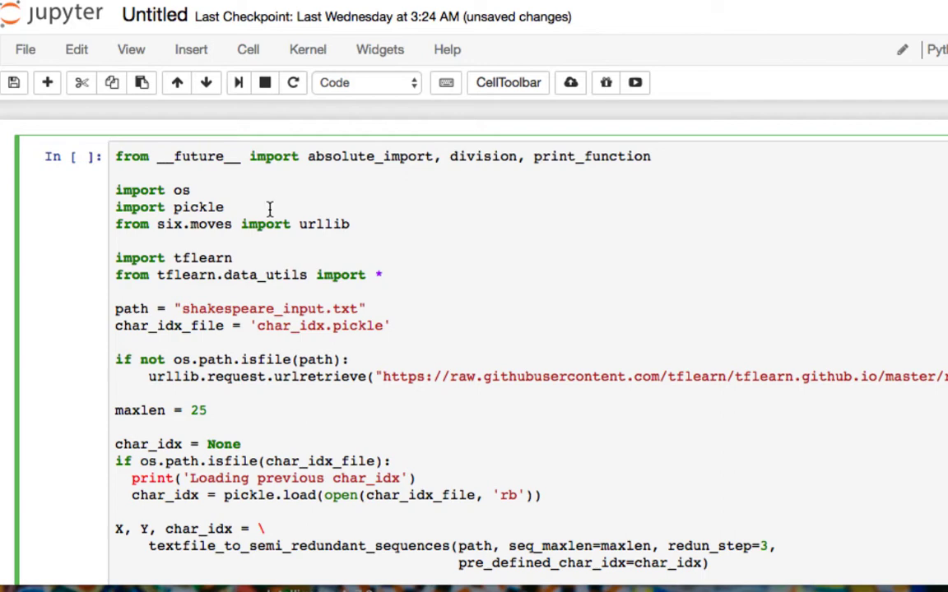
{"action": "mouse_move", "coordinate": [276, 201]}
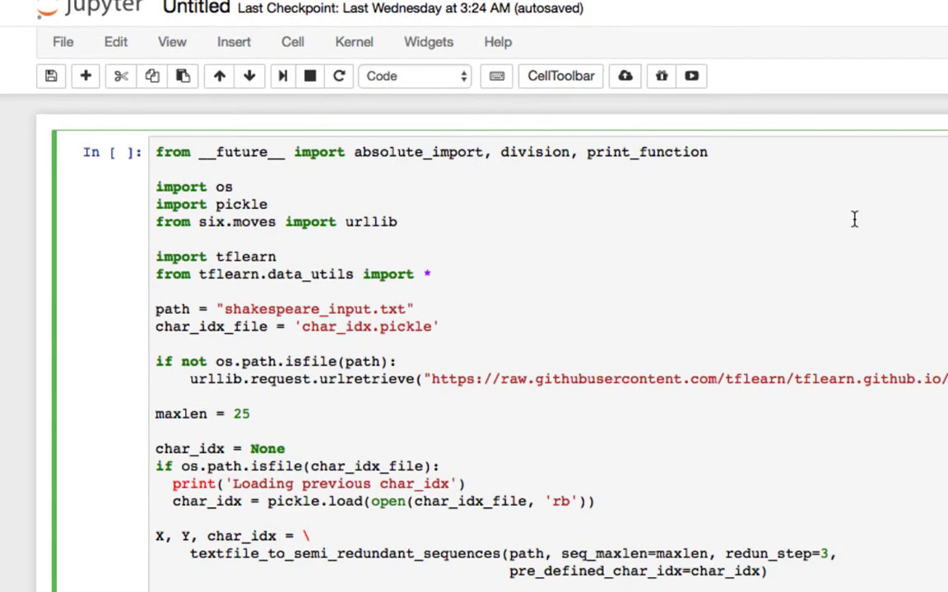
{"action": "mouse_move", "coordinate": [803, 229]}
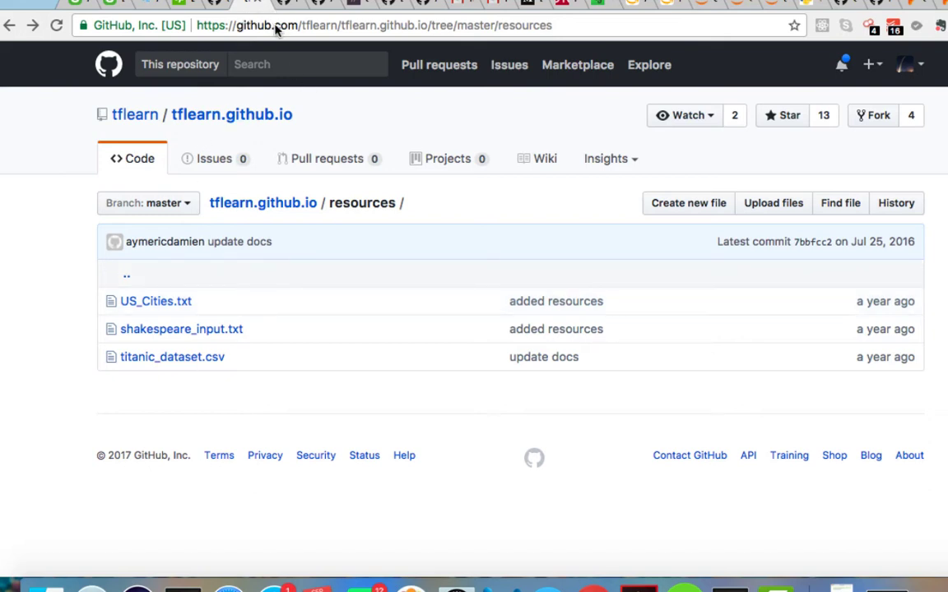
{"action": "mouse_move", "coordinate": [365, 26]}
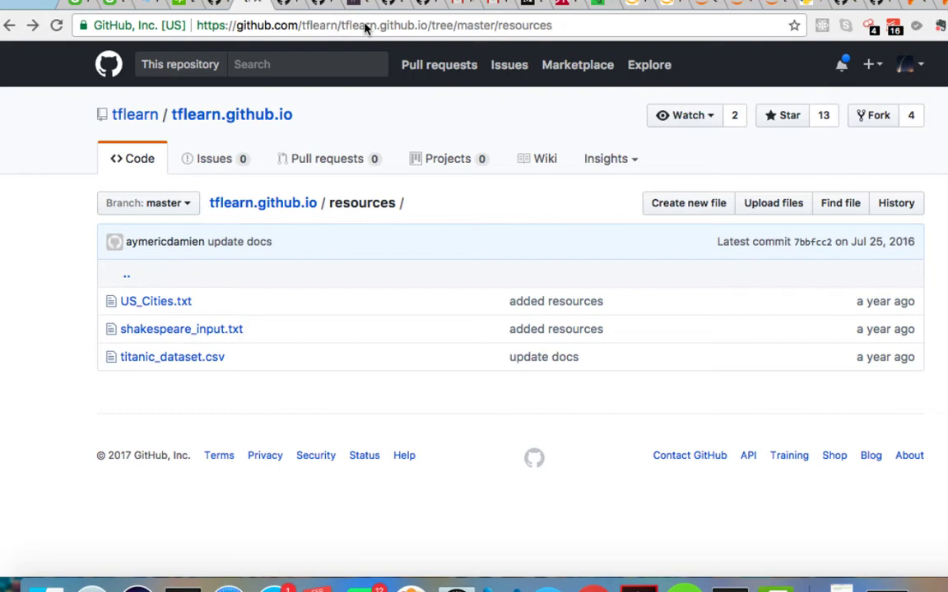
{"action": "mouse_move", "coordinate": [421, 30]}
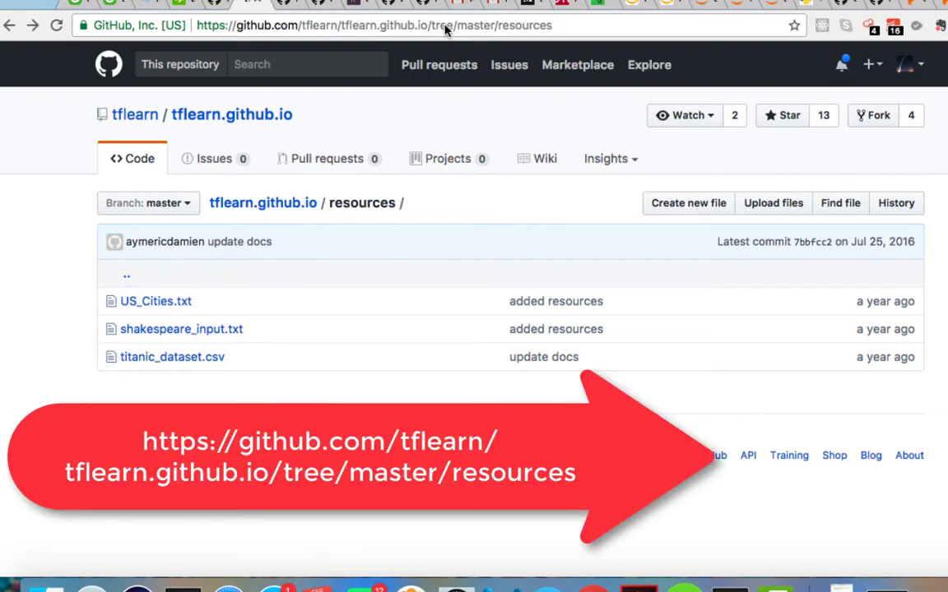
{"action": "mouse_move", "coordinate": [181, 329]}
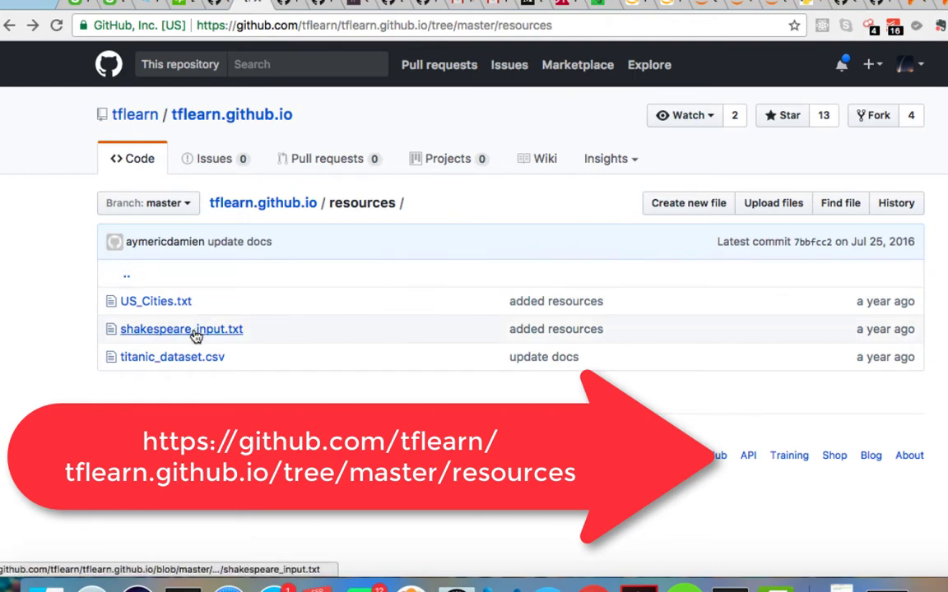
{"action": "mouse_move", "coordinate": [181, 337]}
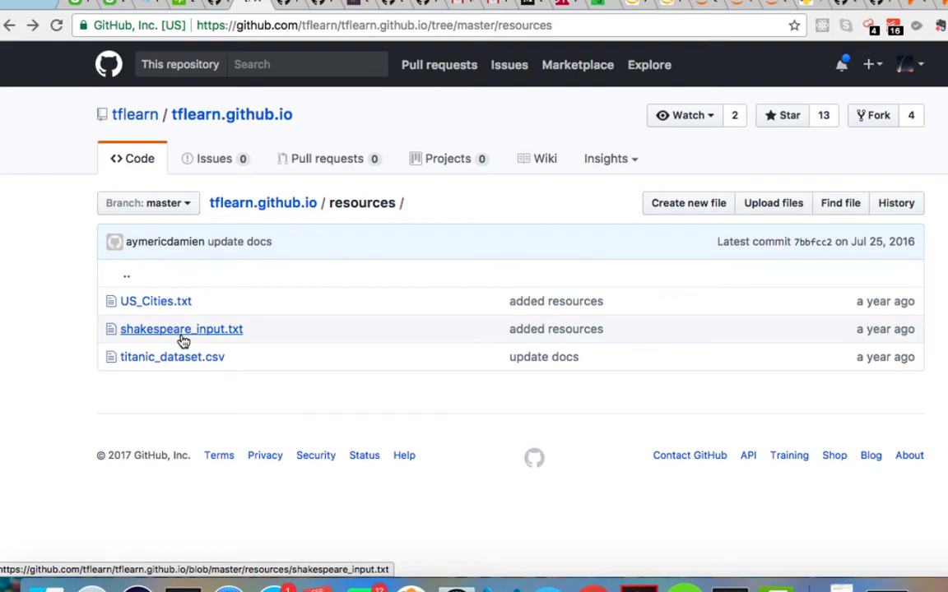
{"action": "mouse_move", "coordinate": [678, 158]}
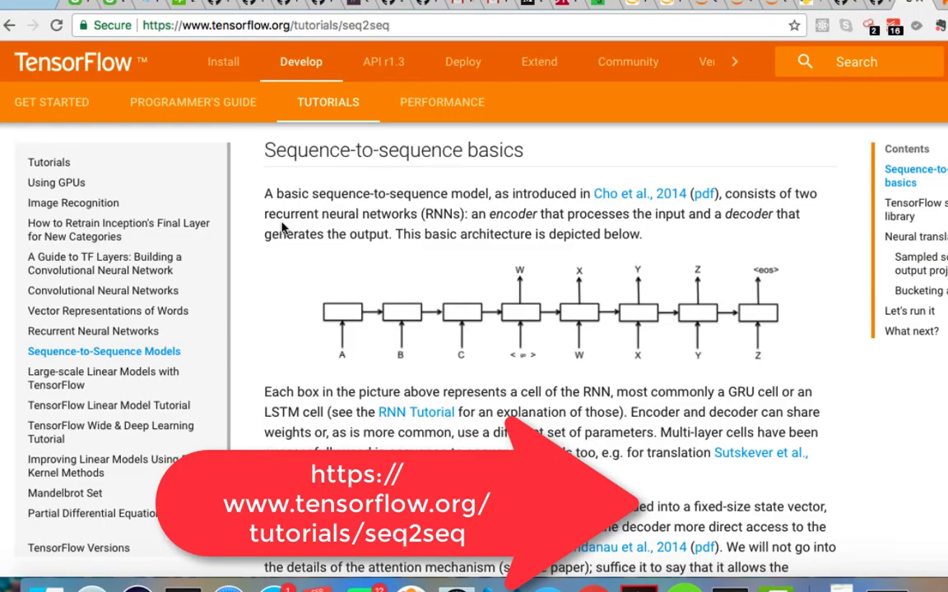
{"action": "mouse_move", "coordinate": [273, 274]}
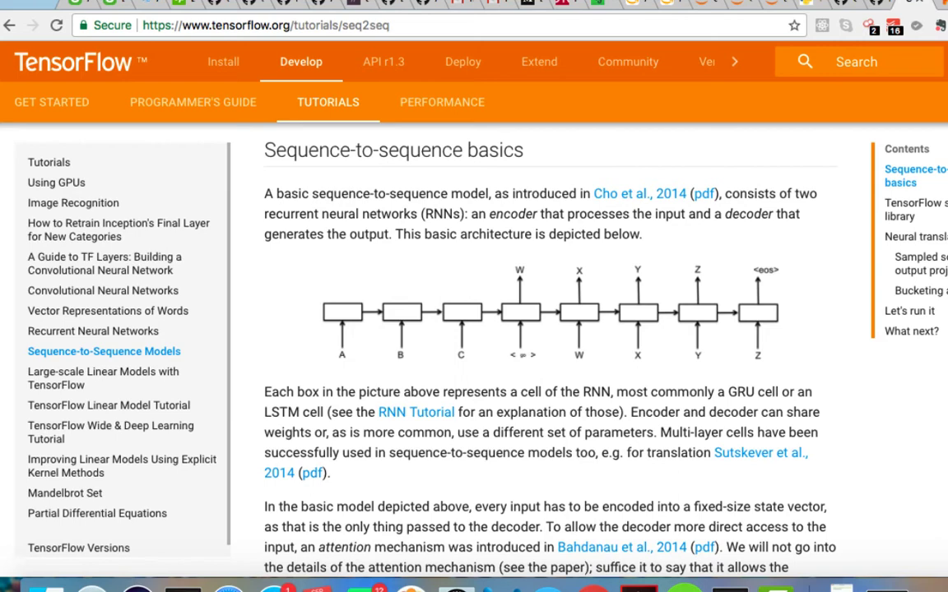
- Bring up the Sequence-to-sequence basics tutorial on tensorflow.org
{"action": "left_click", "coordinate": [92, 331]}
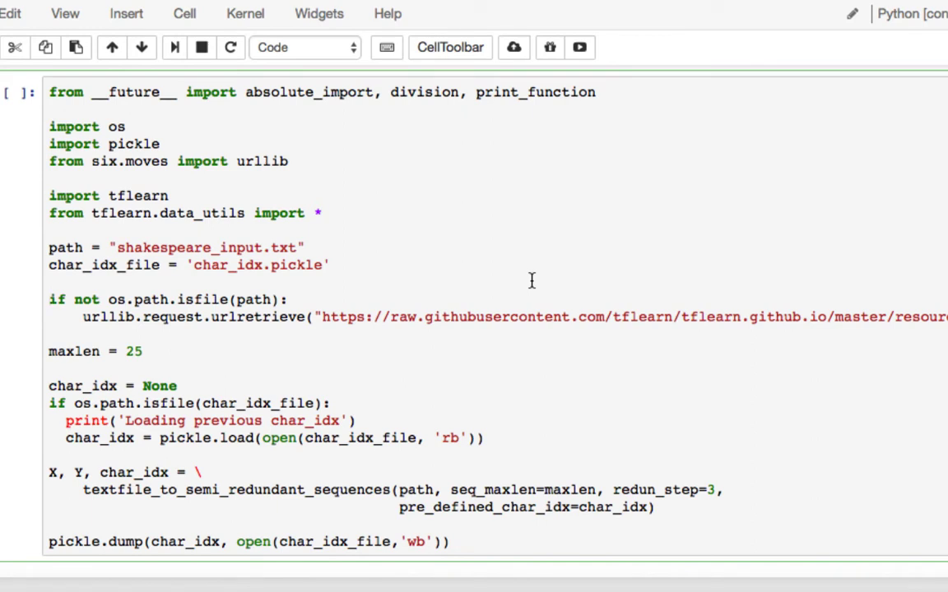
{"action": "mouse_move", "coordinate": [214, 387]}
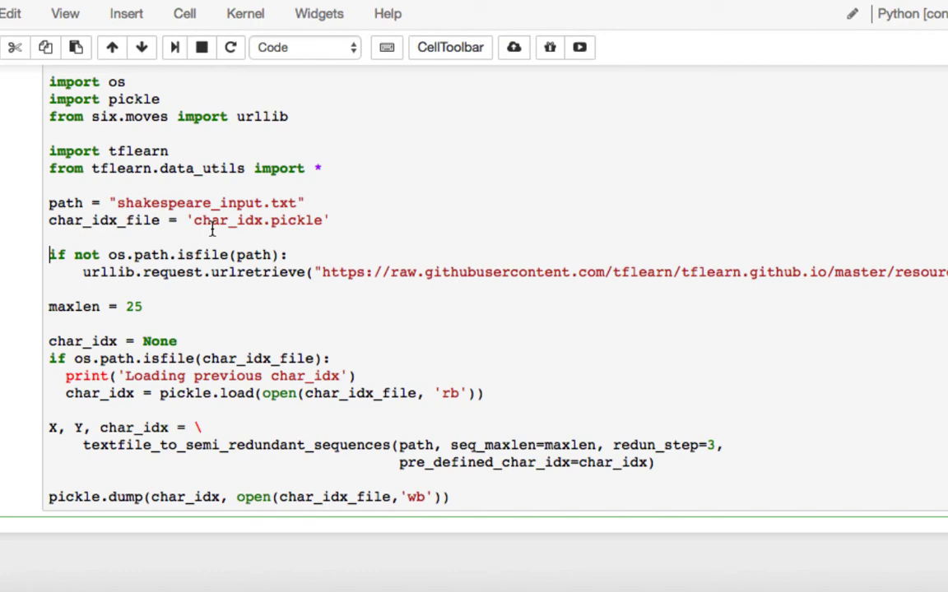
{"action": "mouse_move", "coordinate": [74, 254]}
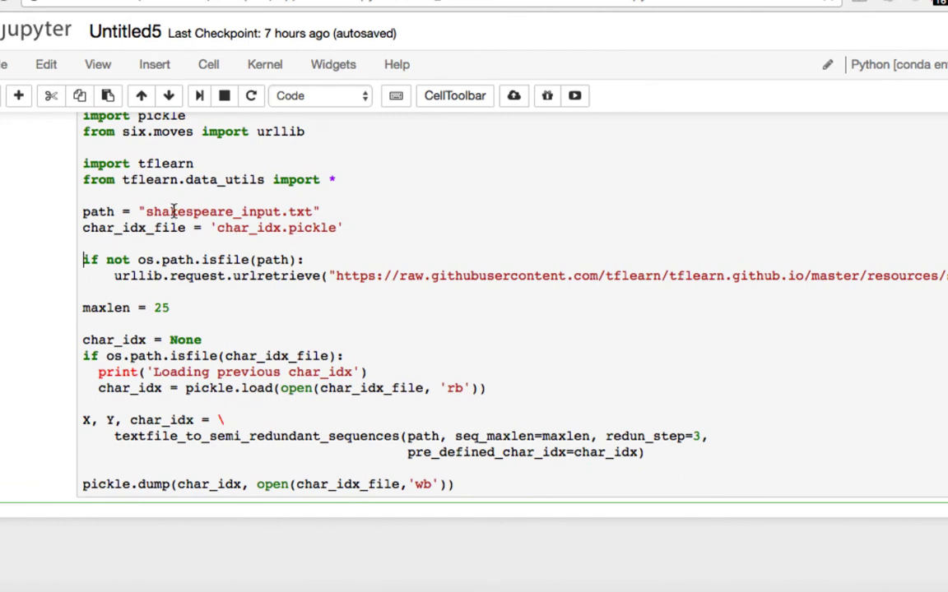
{"action": "mouse_move", "coordinate": [142, 283]}
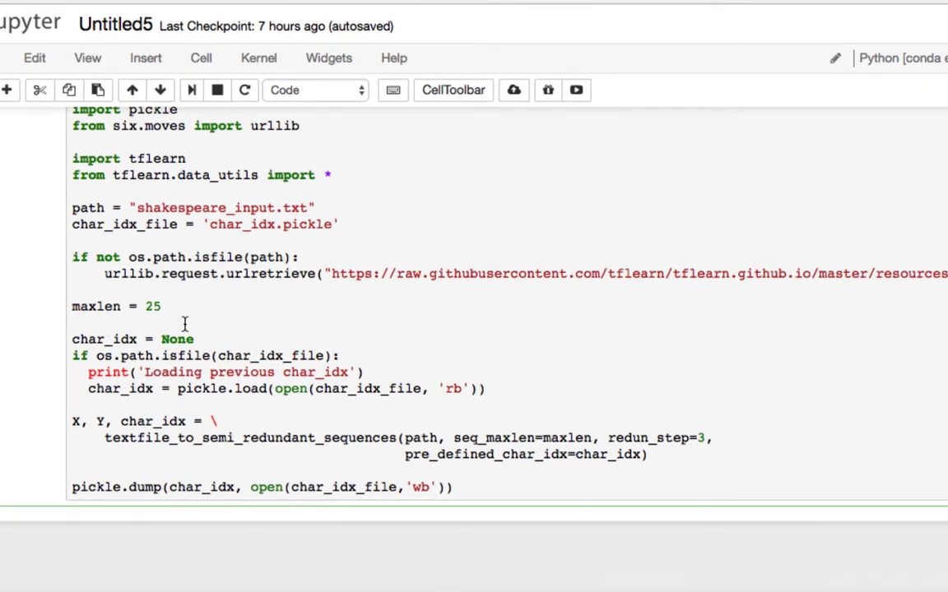
- Scroll up to view the full Shakespeare data-loading cell ending with pickle.dump(char_idx, ...)
{"action": "scroll", "scroll_direction": "up", "scroll_amount": 3}
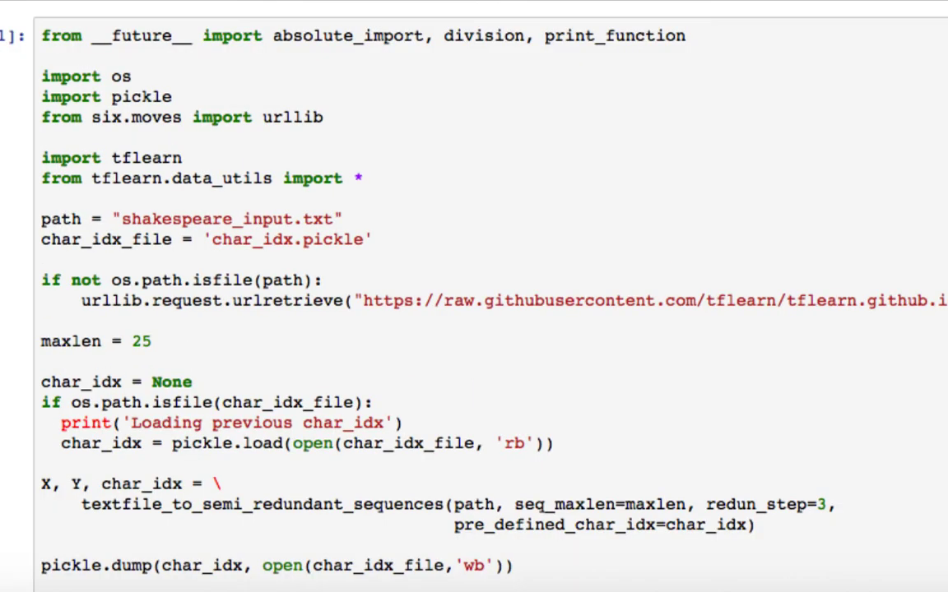